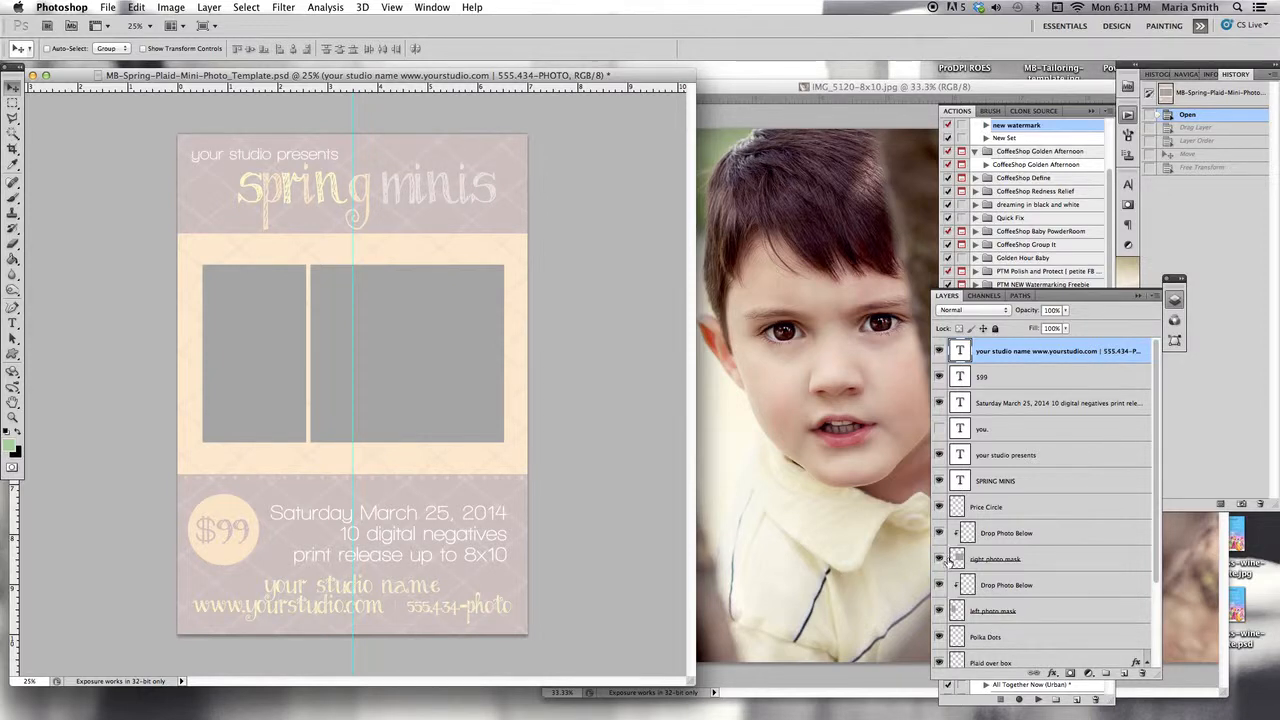
Step: Make the right photo mask layer active in the Layers panel
click(938, 558)
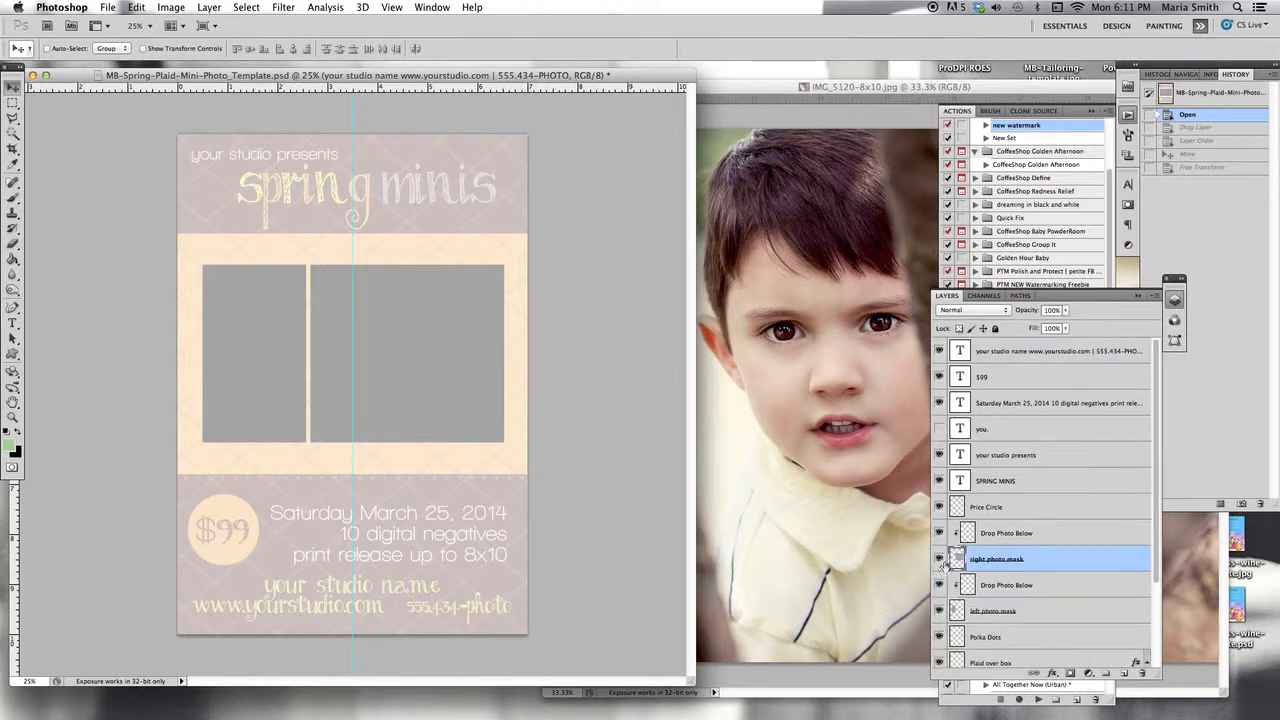
click(938, 558)
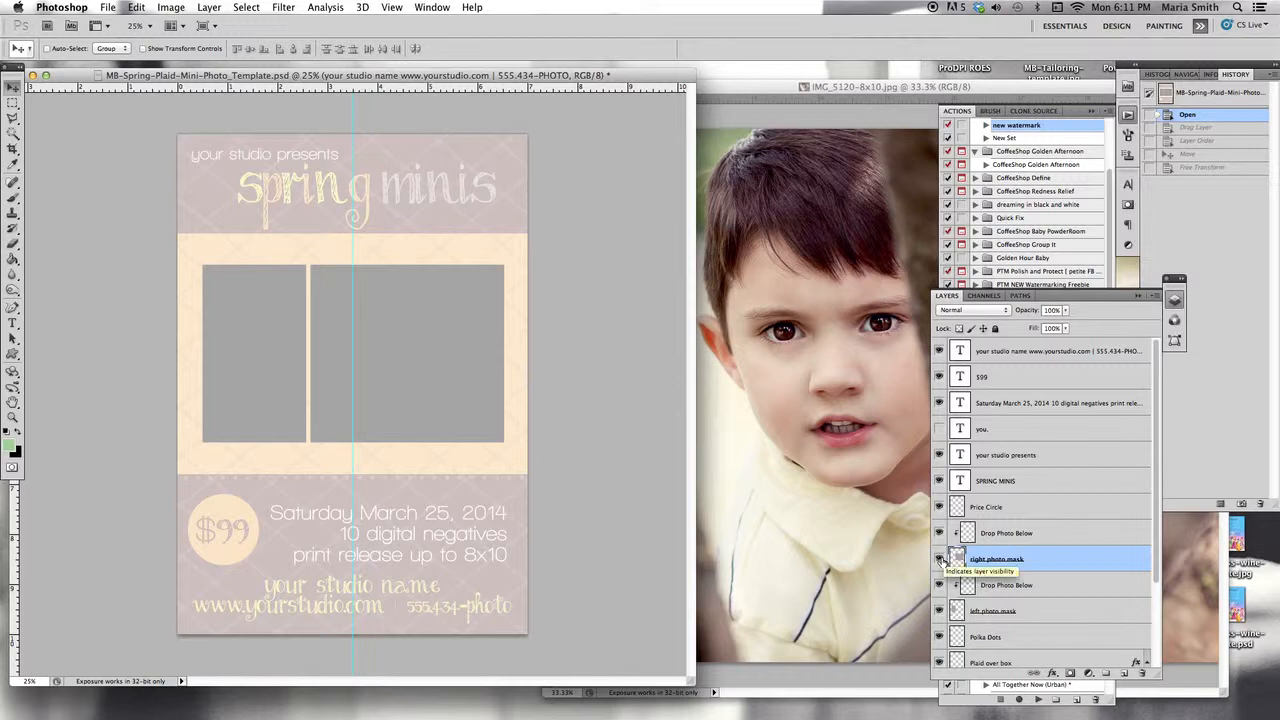
click(937, 558)
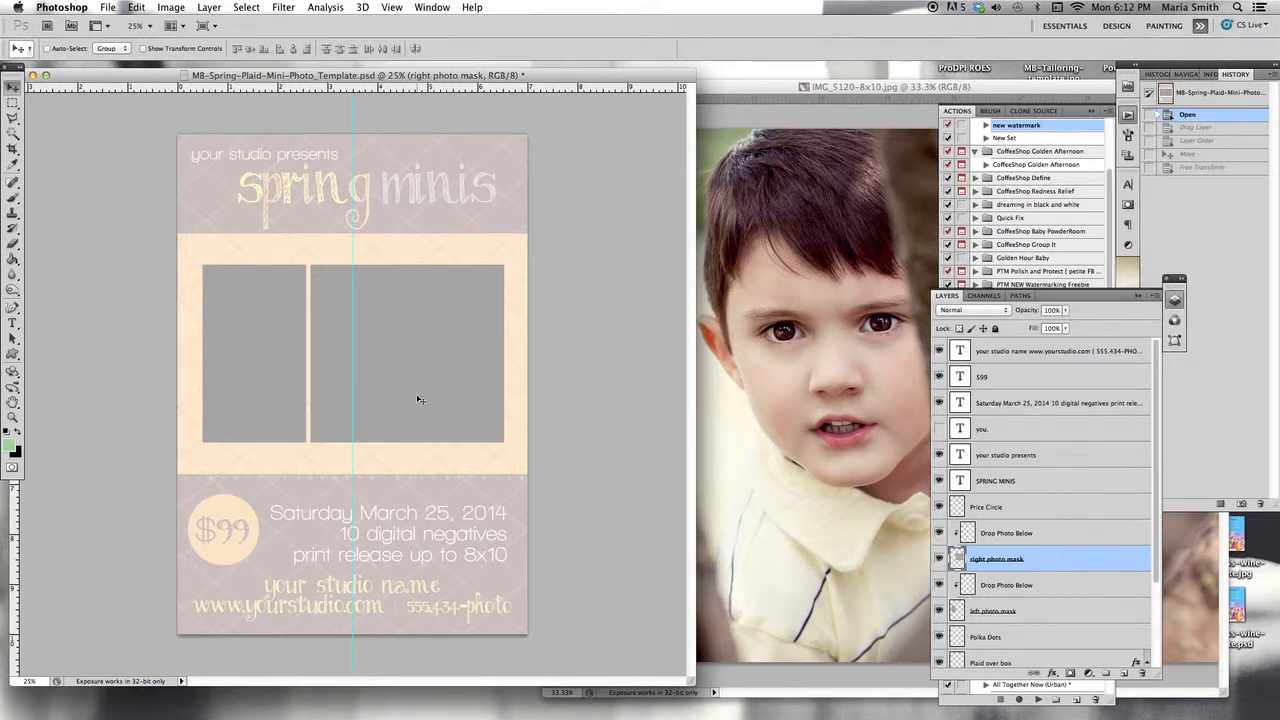
mouse_move(1082, 566)
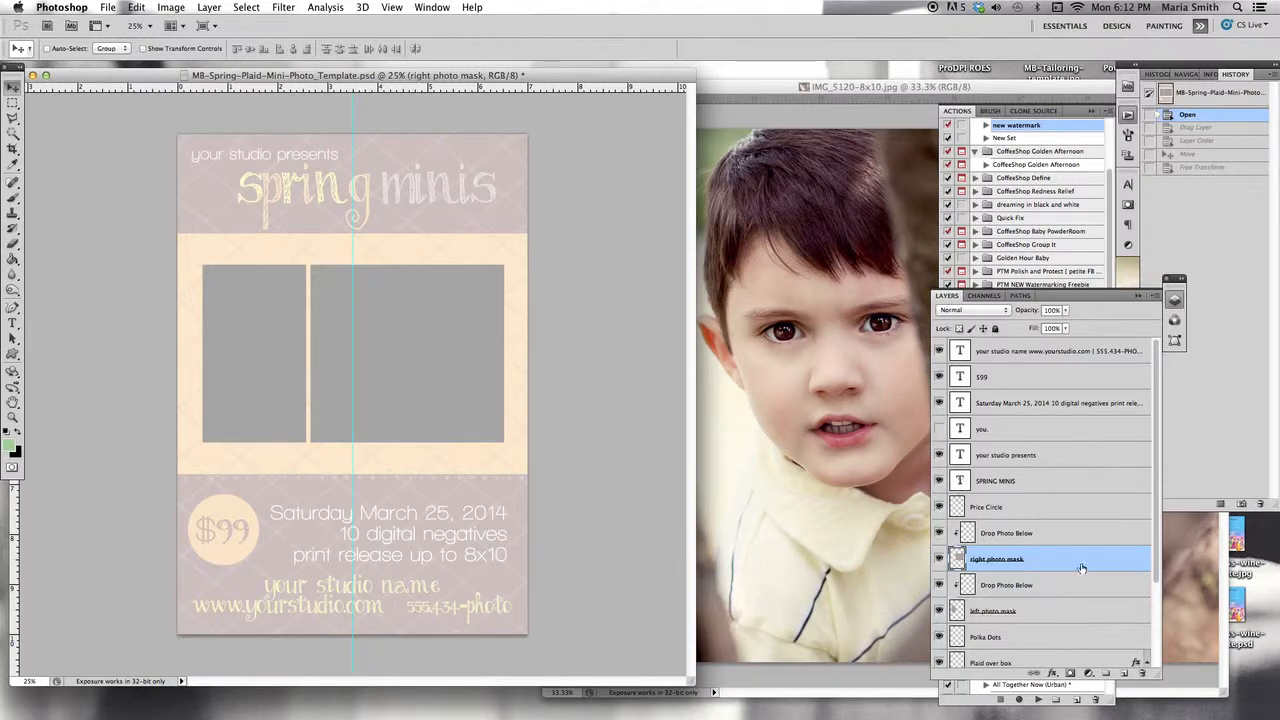
Step: Bring the boy's photo into the template as a layer clipped above the right photo mask
click(830, 85)
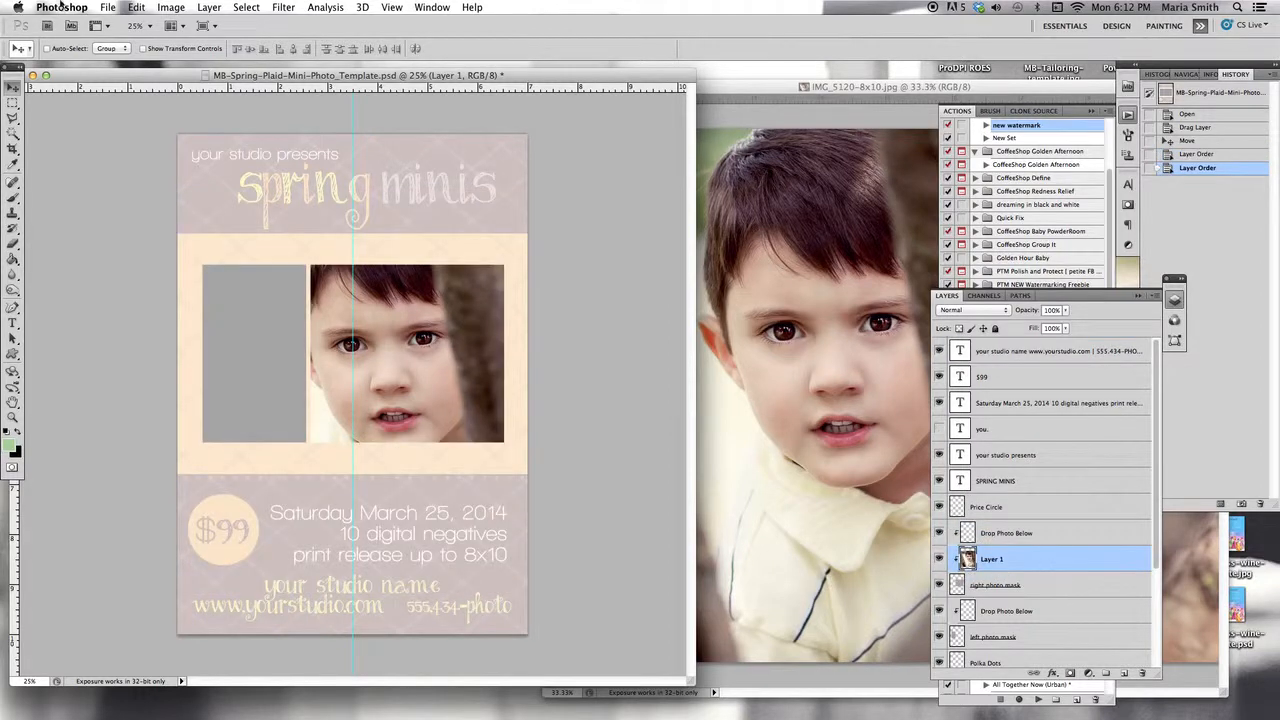
Step: Scale the boy's photo down with Free Transform so his face and shoulders fit the right frame
click(150, 8)
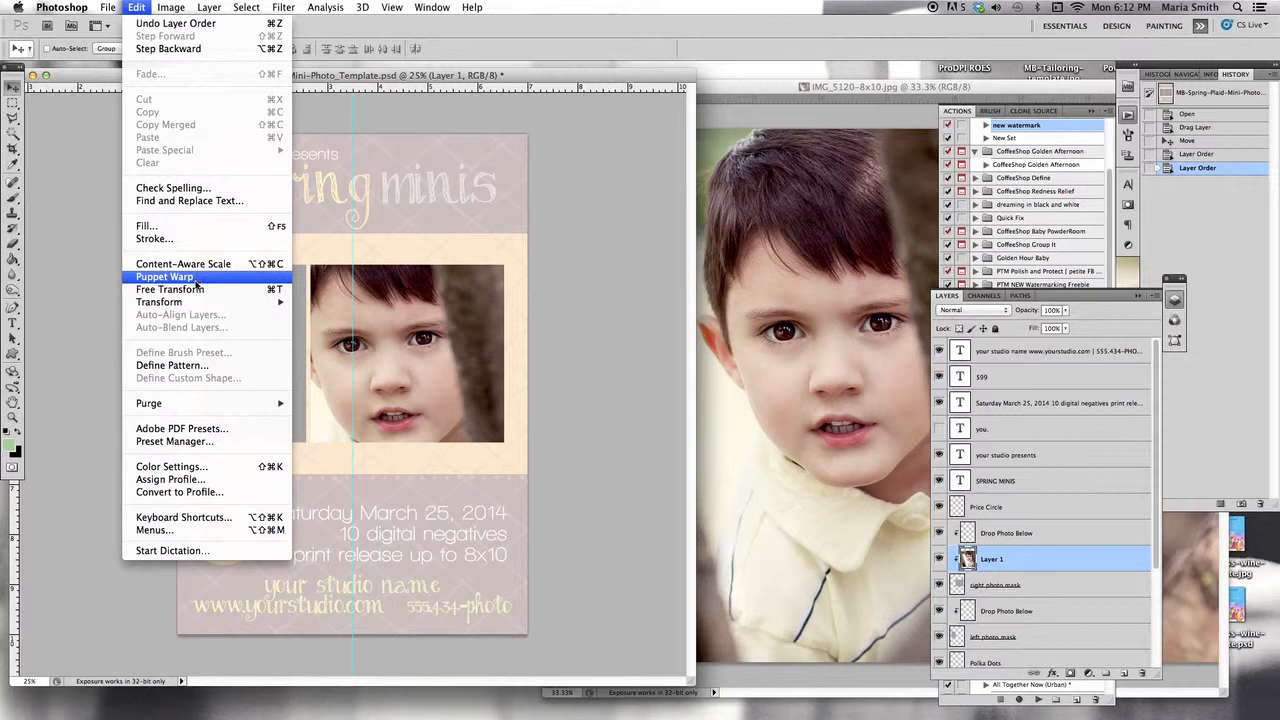
click(169, 289)
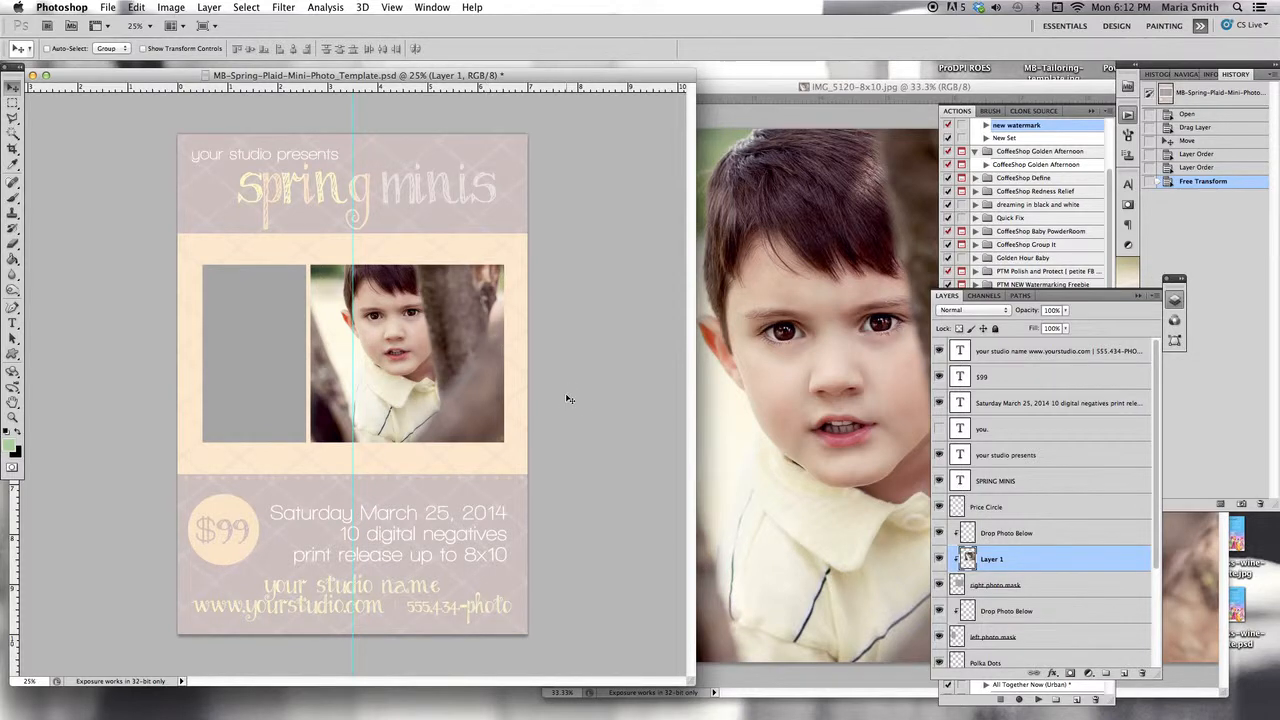
mouse_move(464, 373)
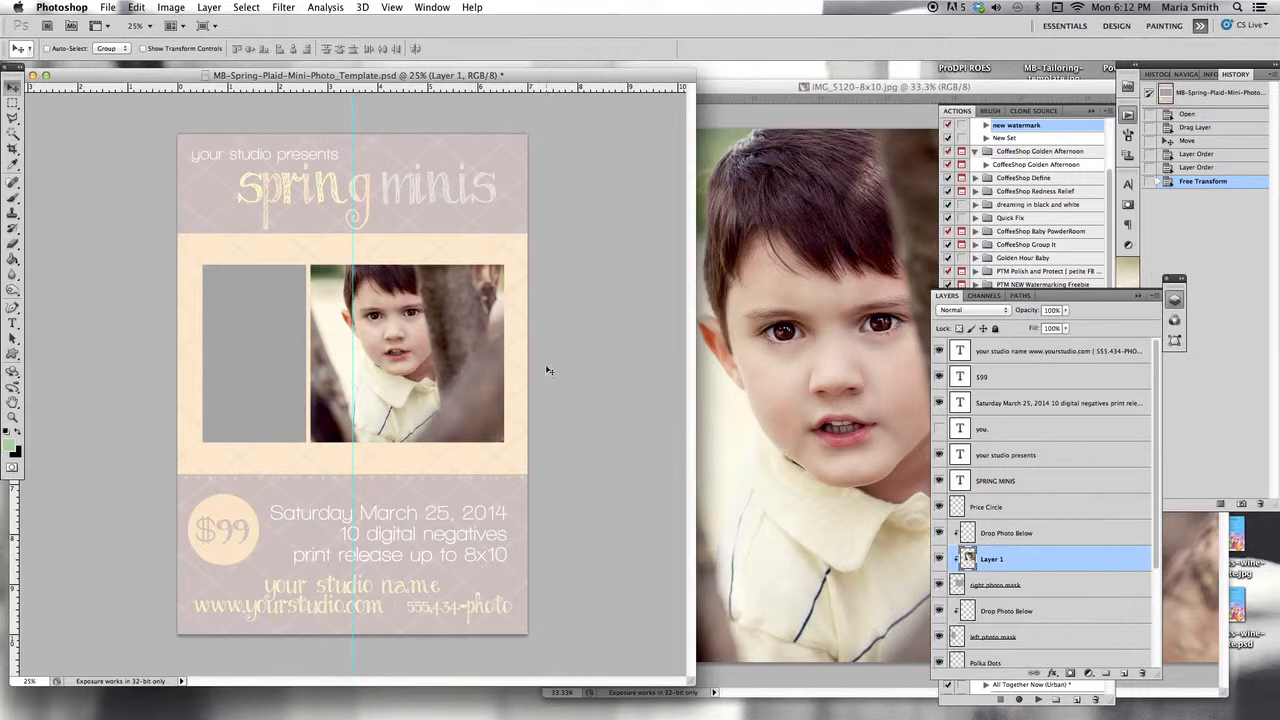
scroll(down, 3)
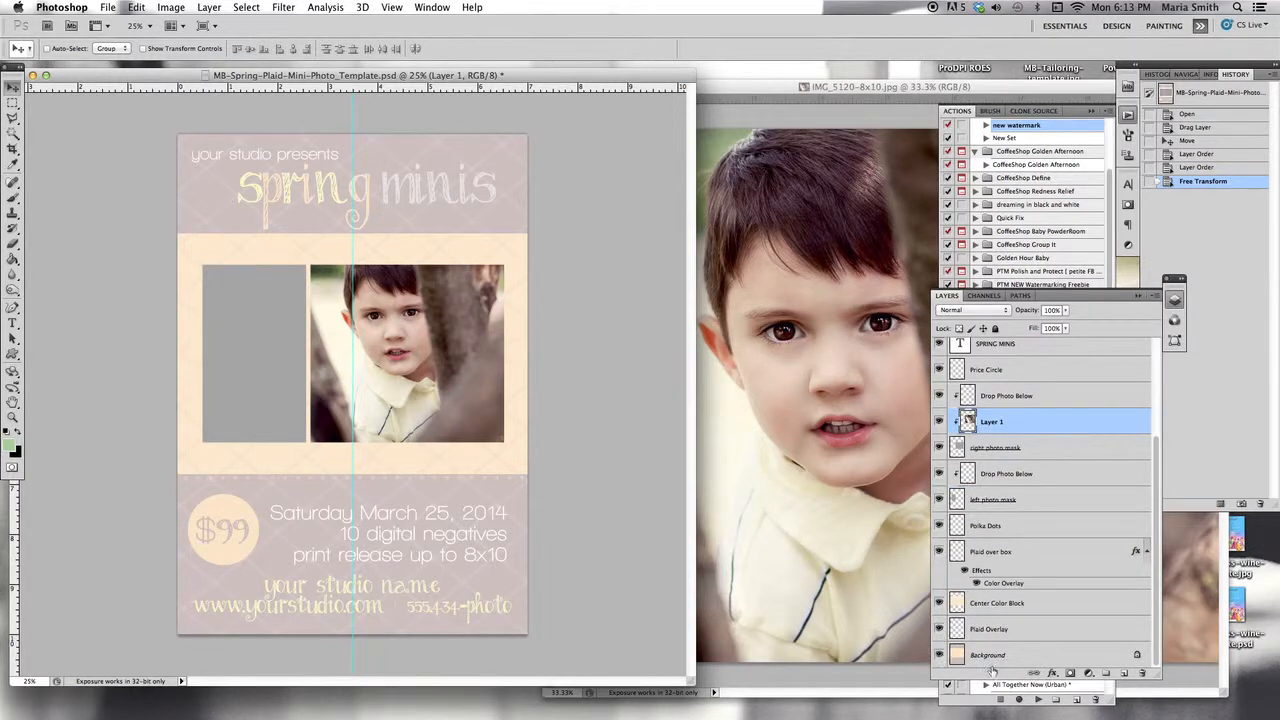
Step: Fill the Background layer's top and bottom blocks dark brown and the Center Color Block pink
click(996, 655)
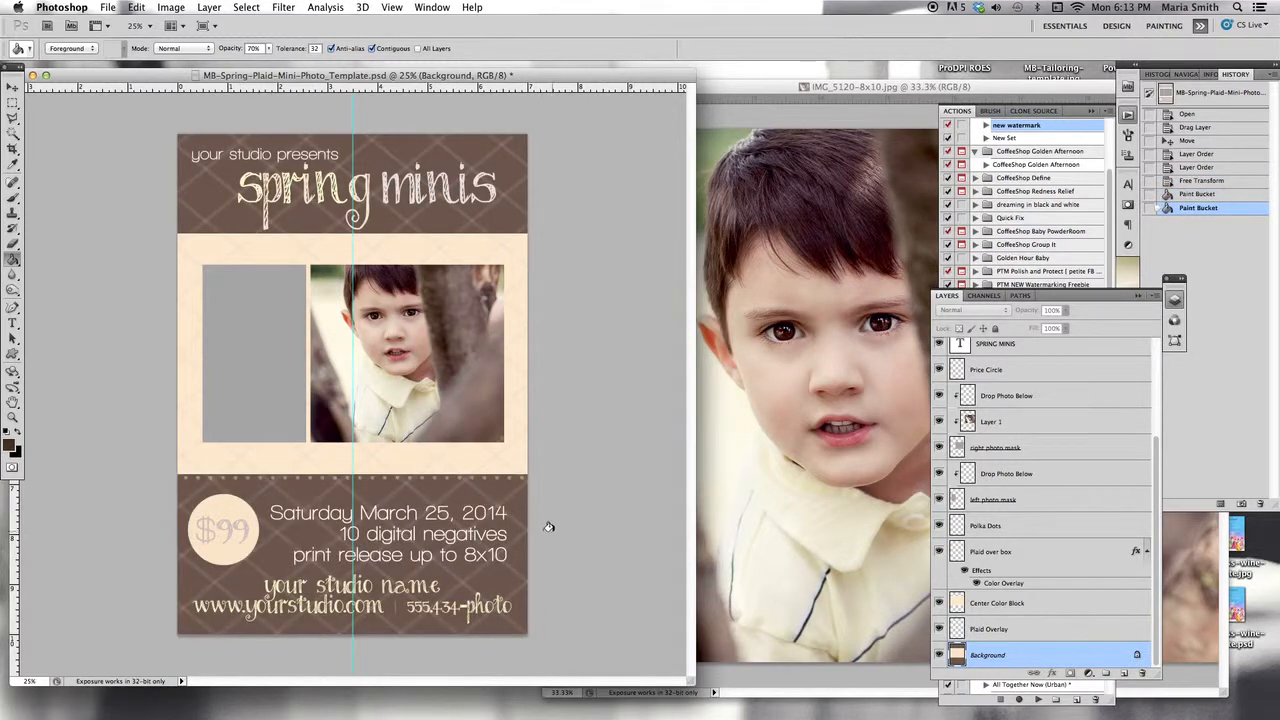
mouse_move(862, 557)
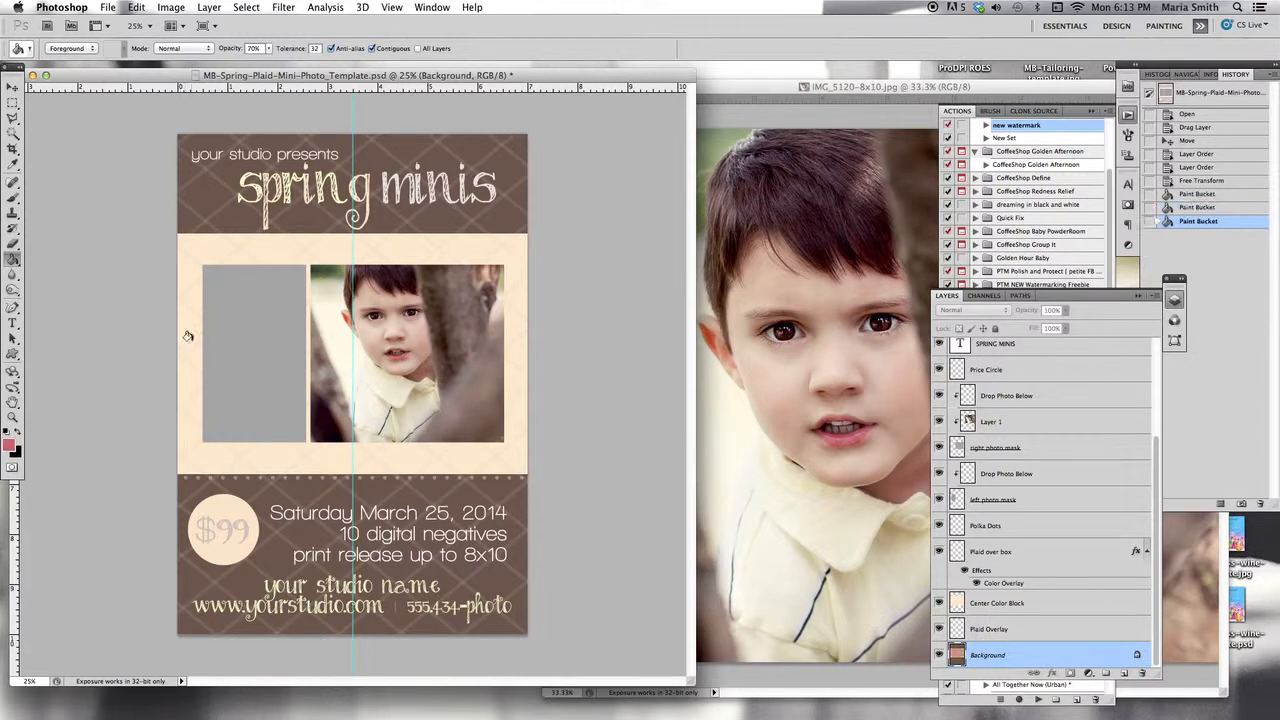
click(1003, 602)
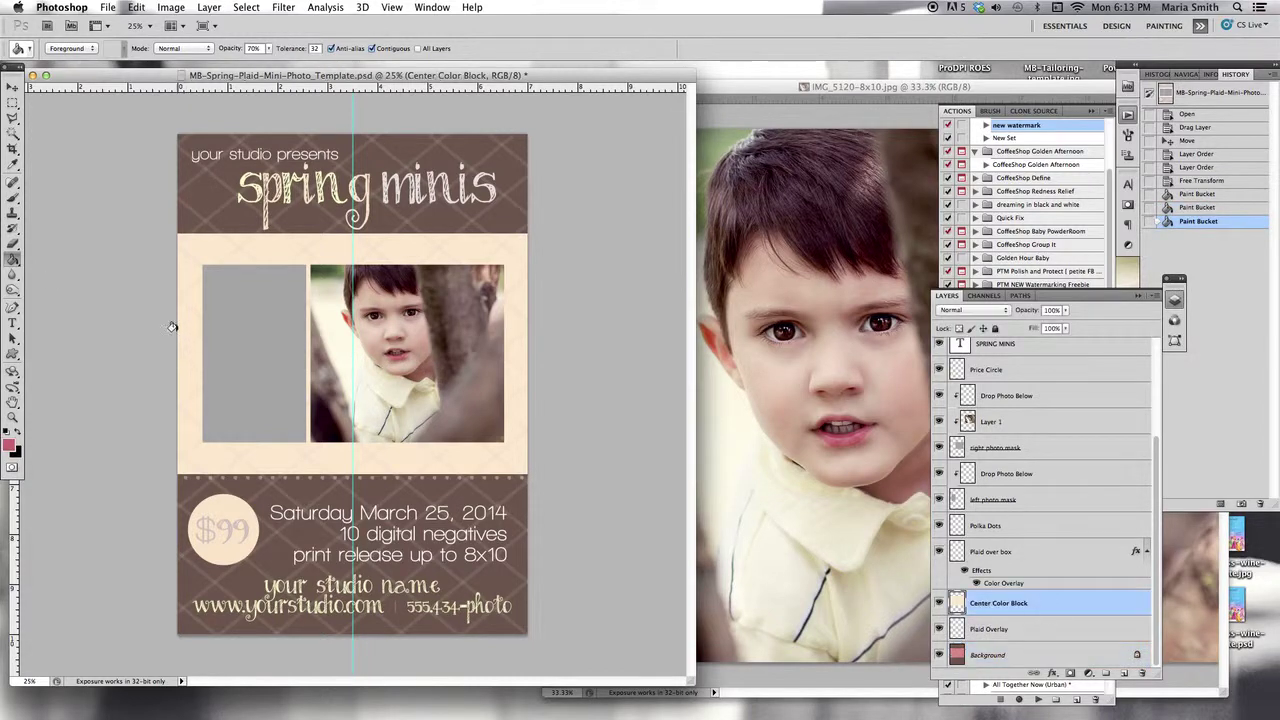
click(225, 330)
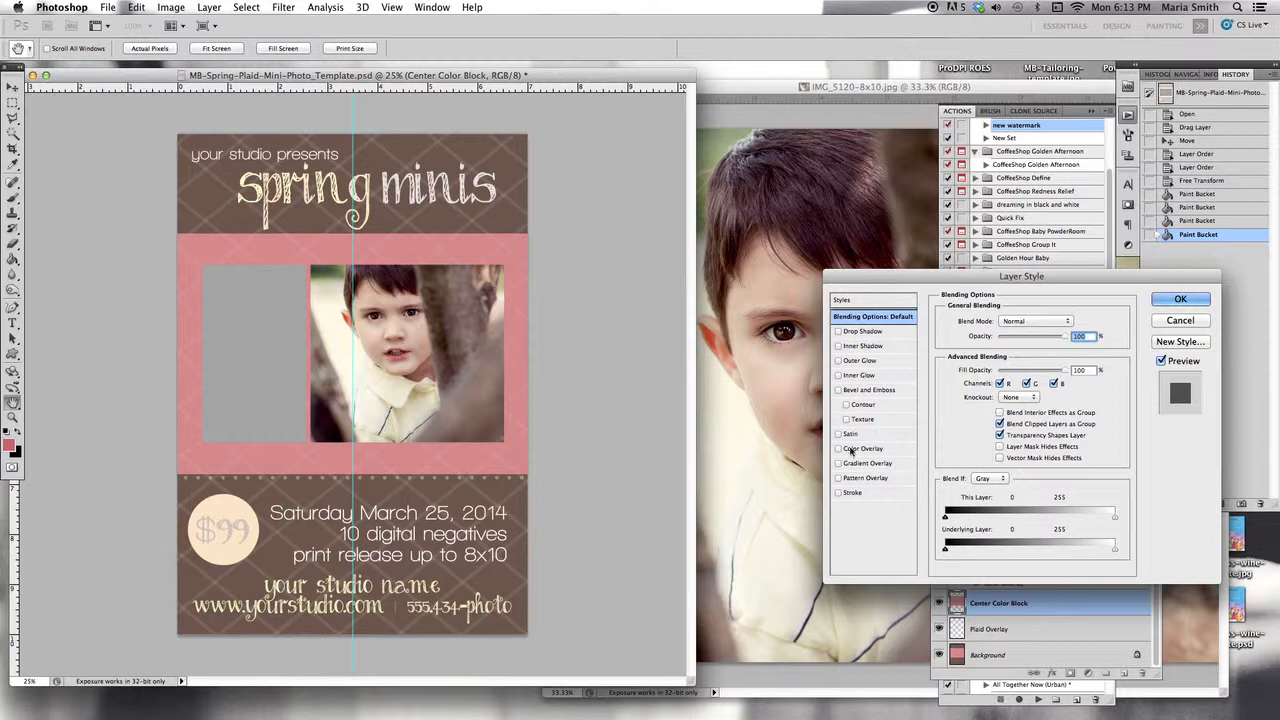
Step: Apply a Color Overlay to the center block using a light tan sampled from the boy's photo
click(862, 448)
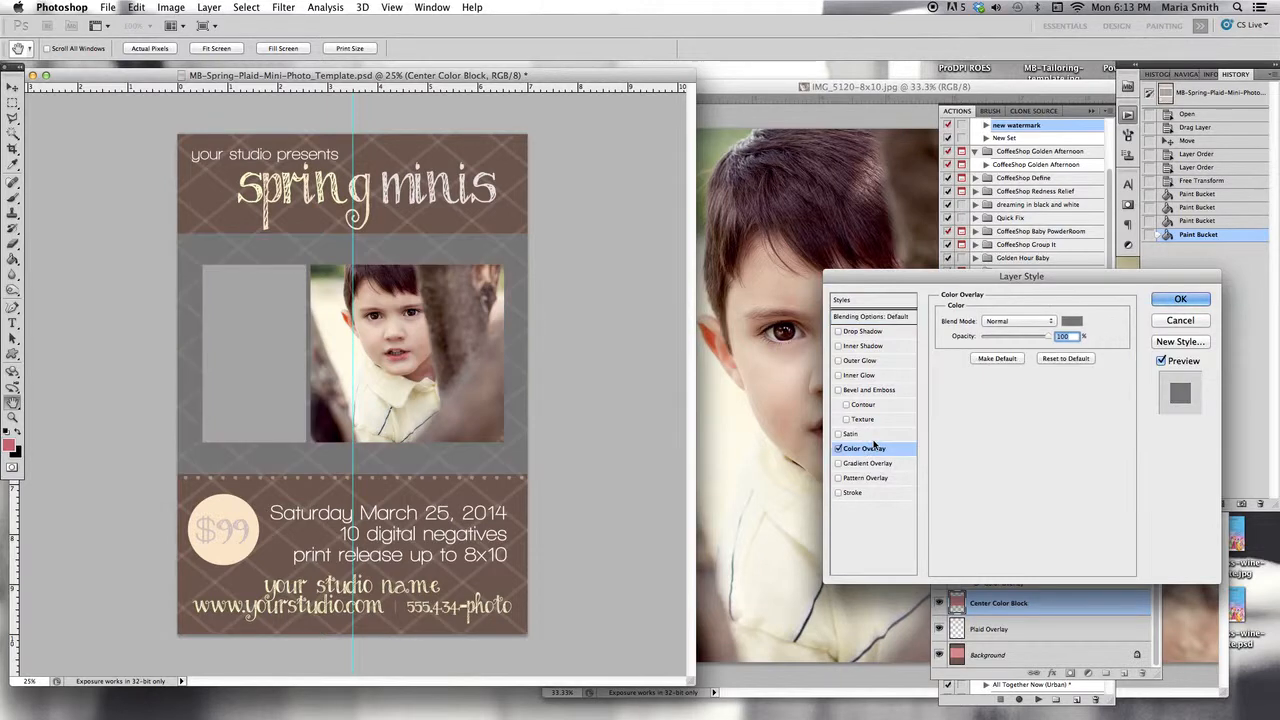
click(1079, 320)
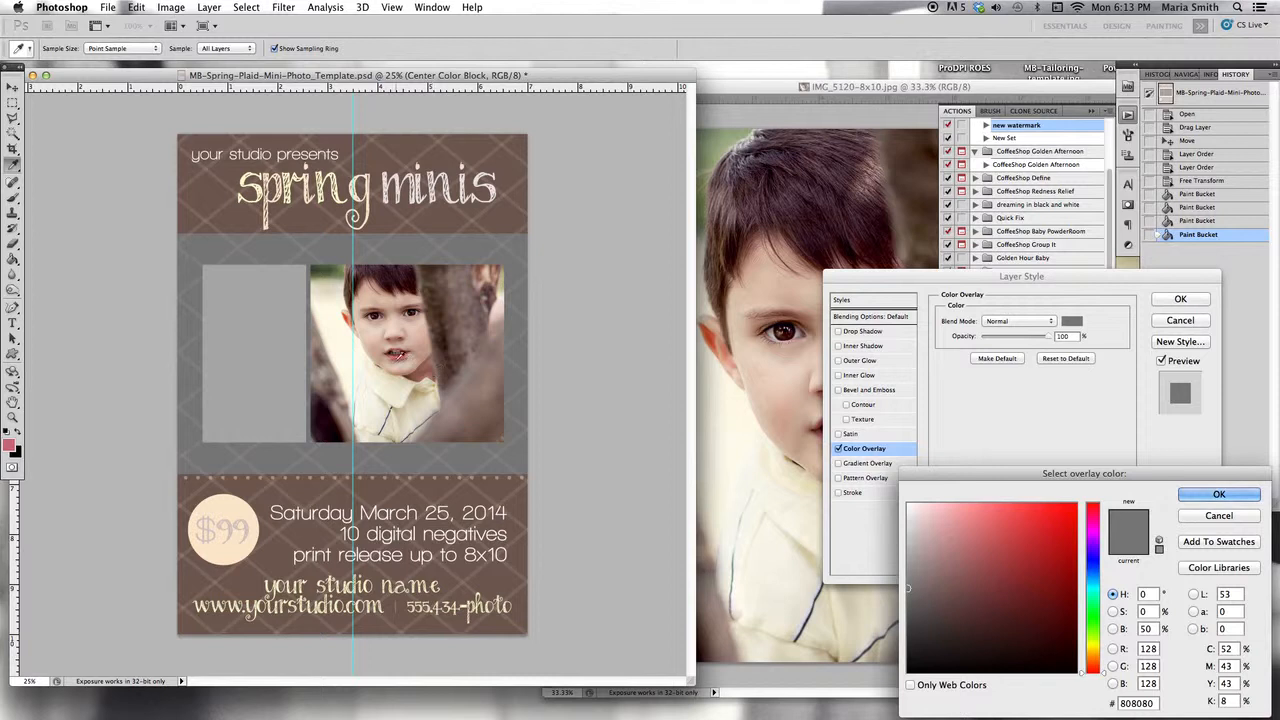
click(982, 549)
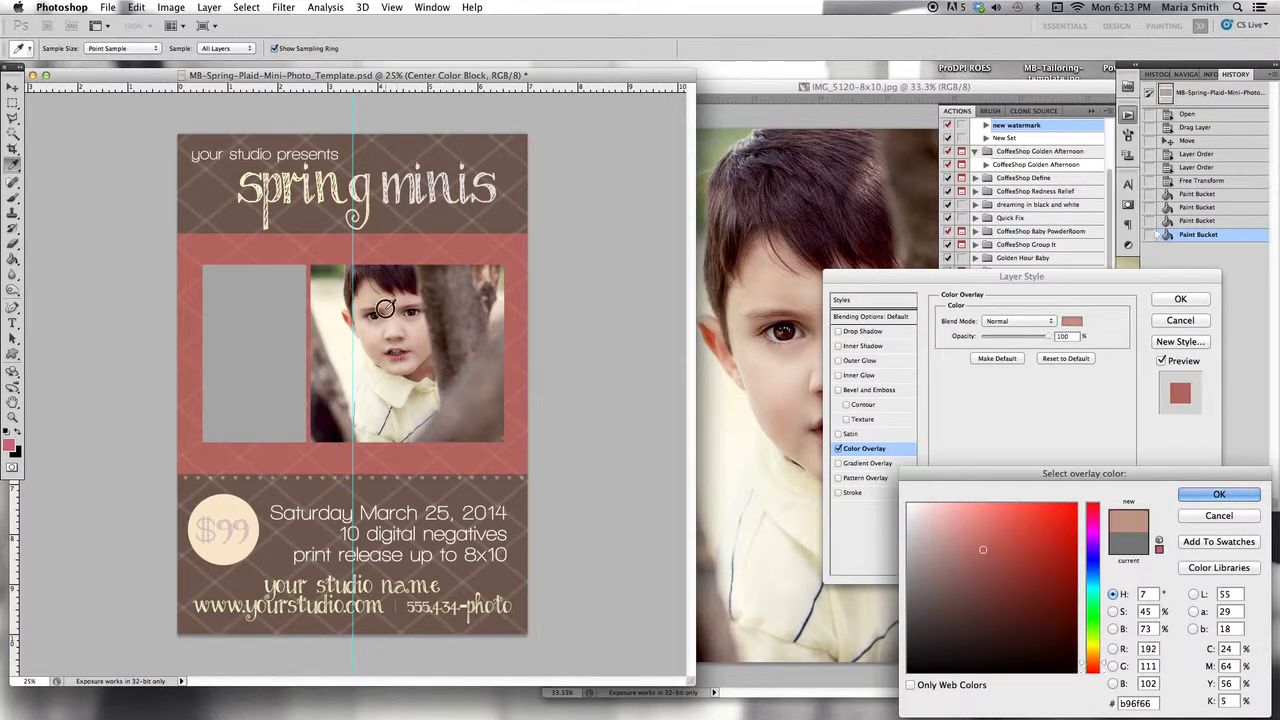
click(952, 545)
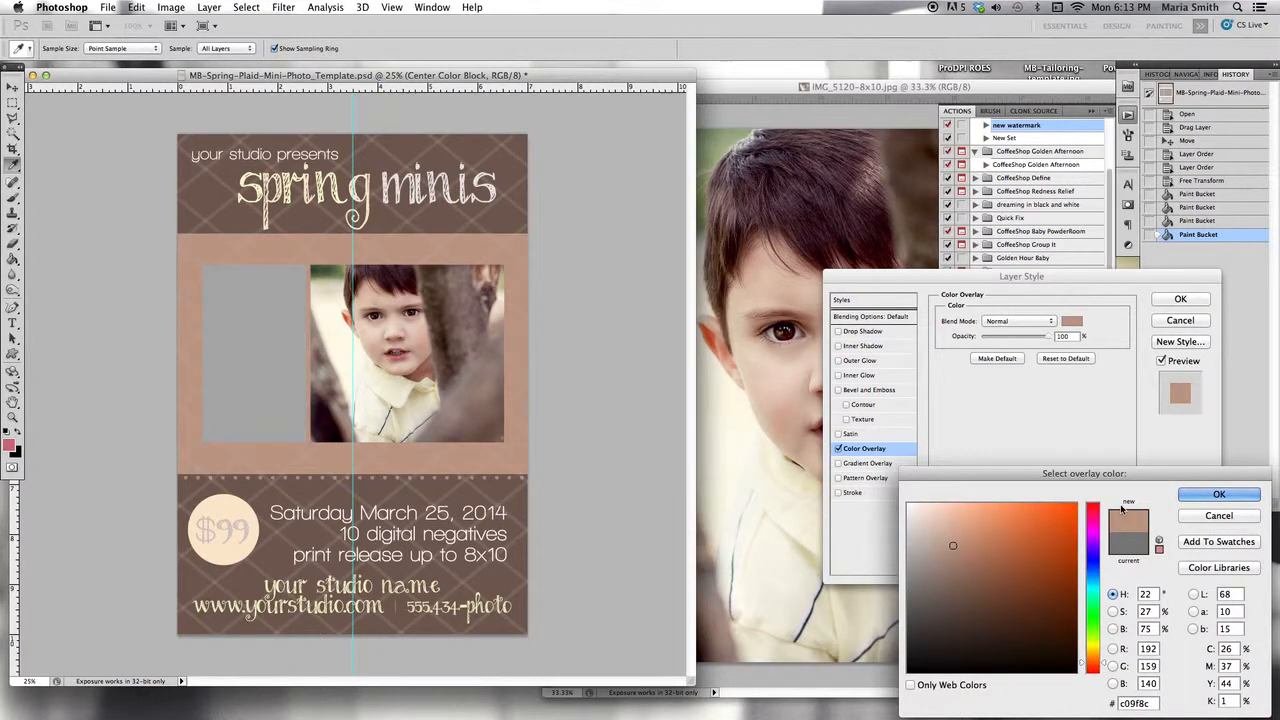
click(1219, 494)
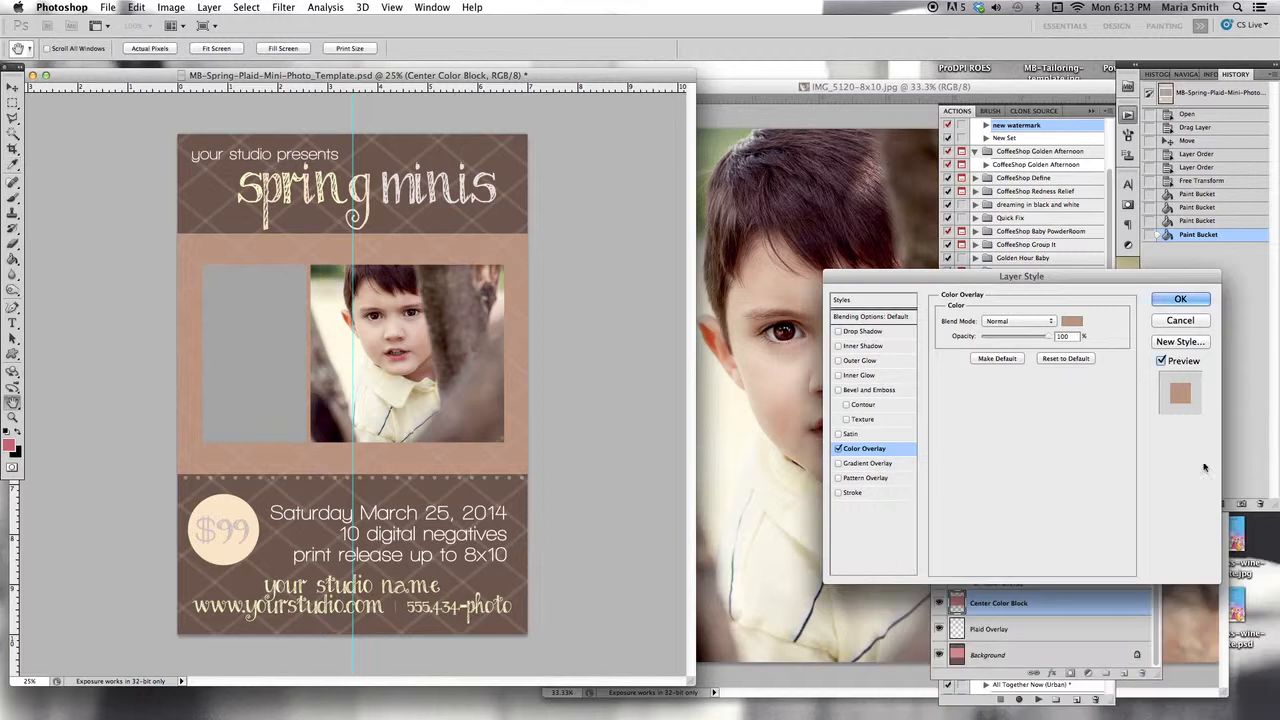
click(1180, 299)
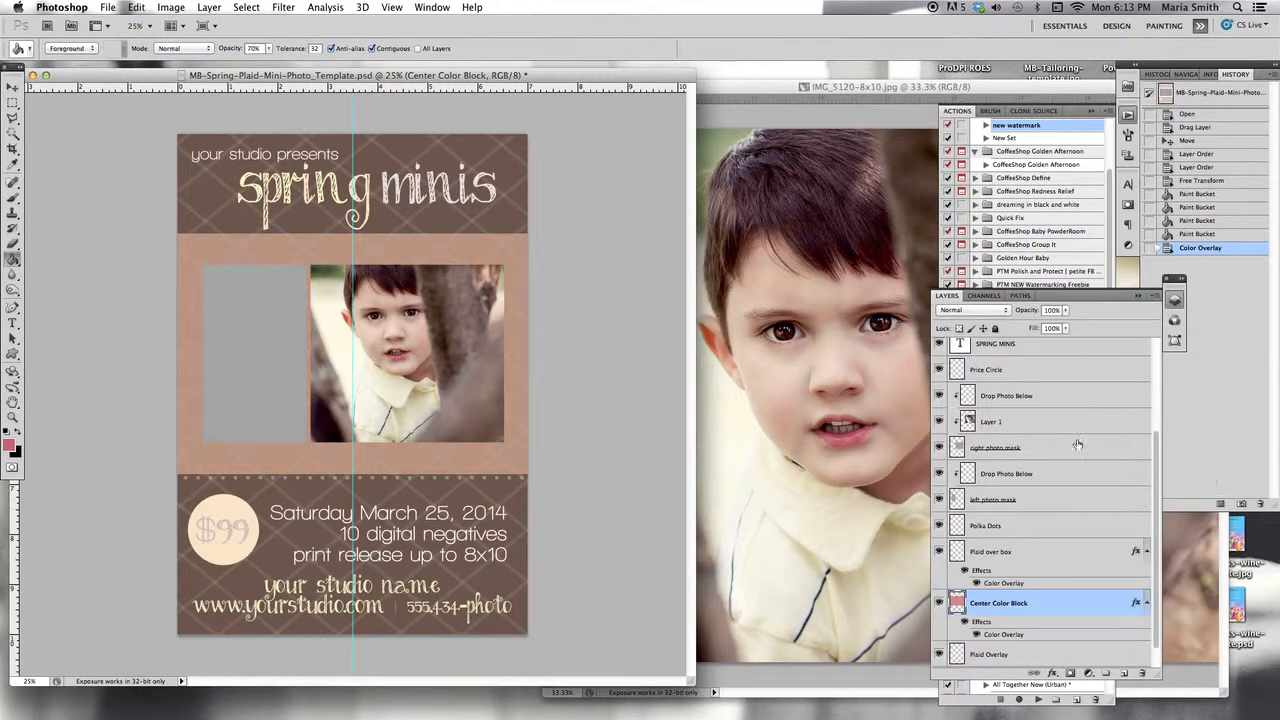
mouse_move(619, 395)
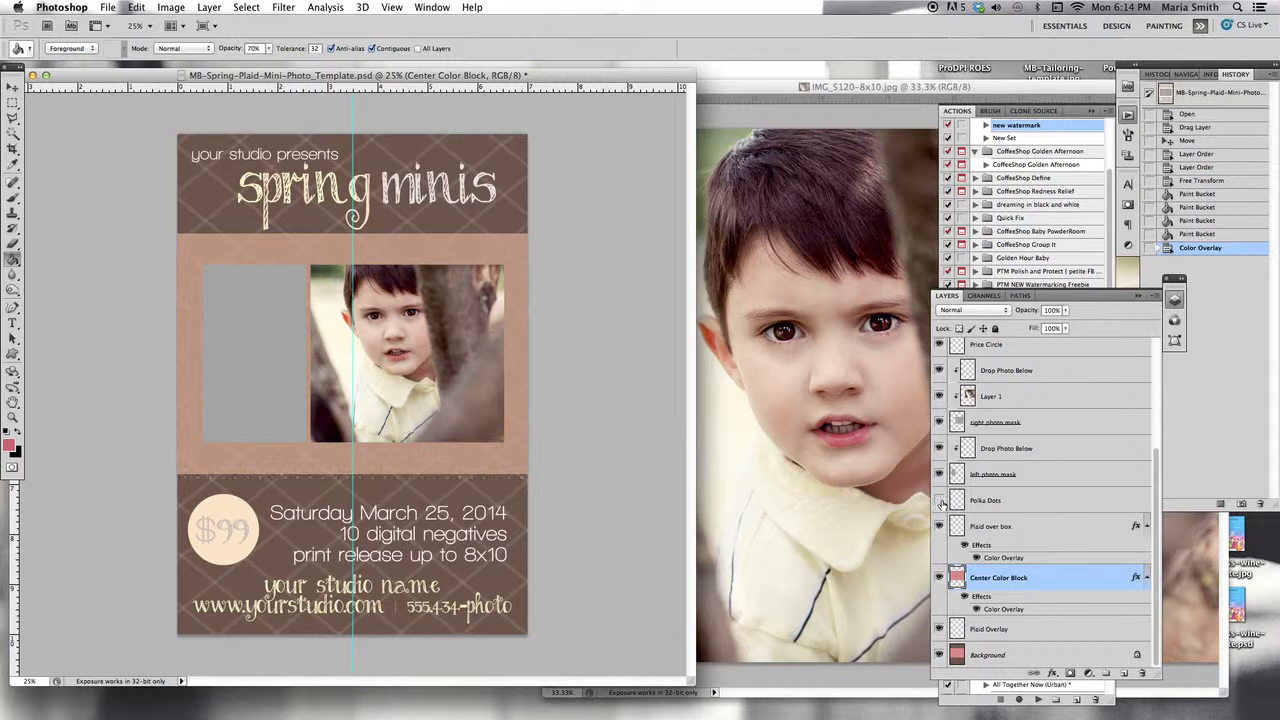
mouse_move(938, 500)
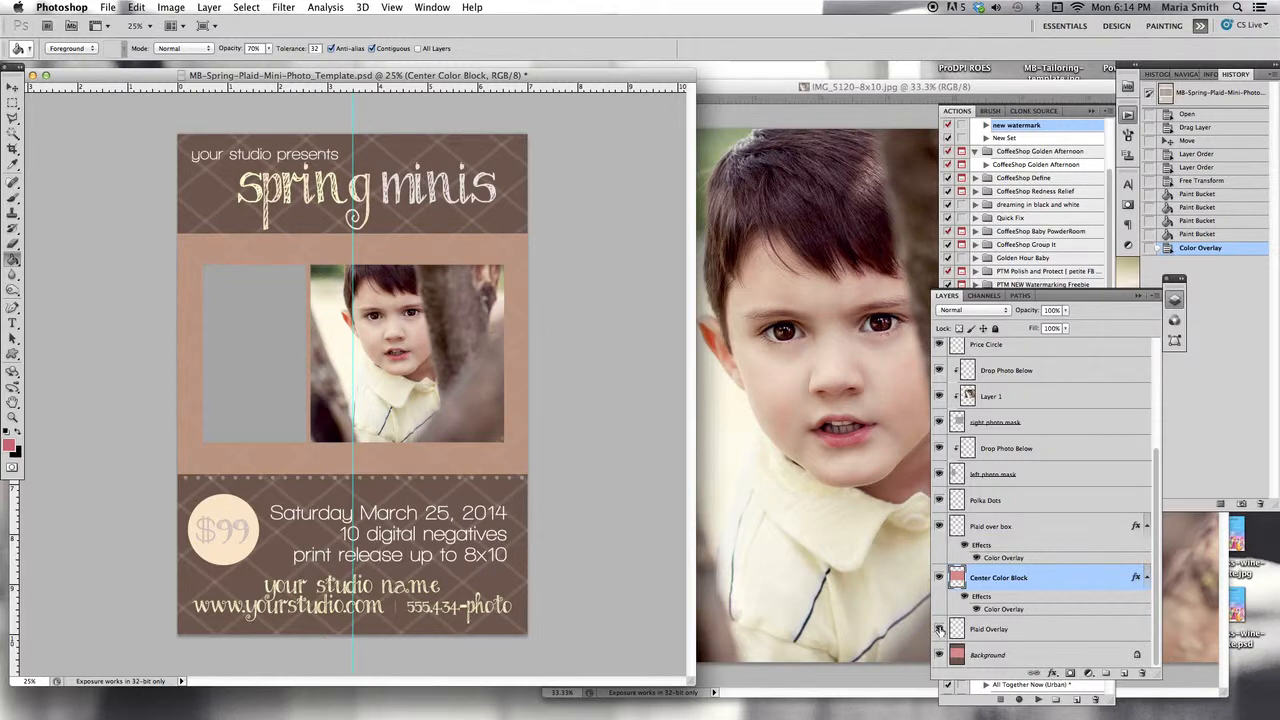
click(938, 629)
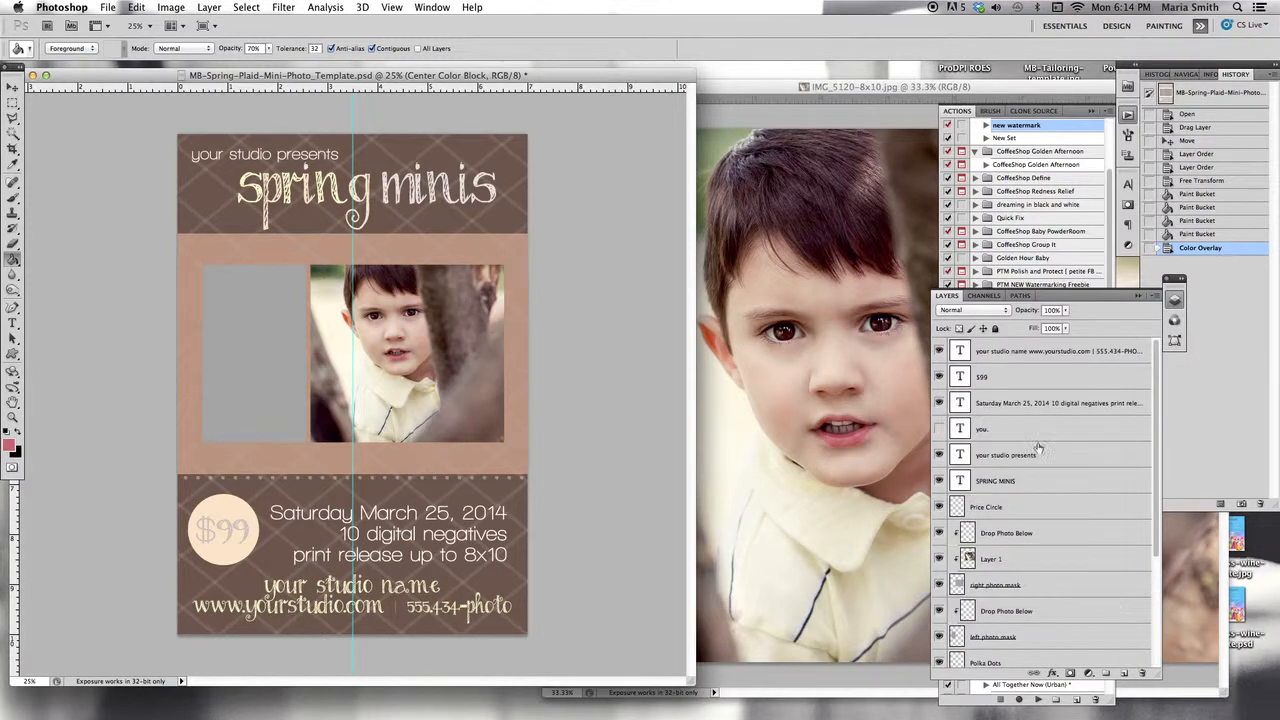
click(1050, 351)
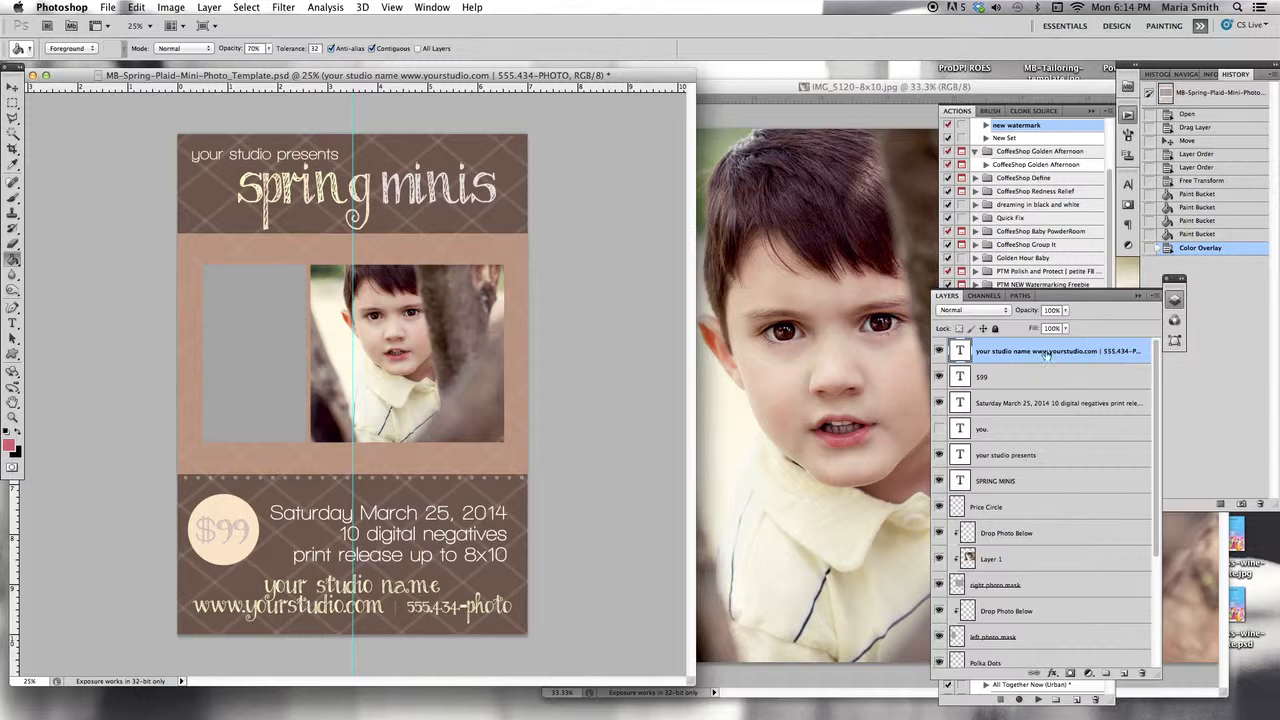
mouse_move(1020, 351)
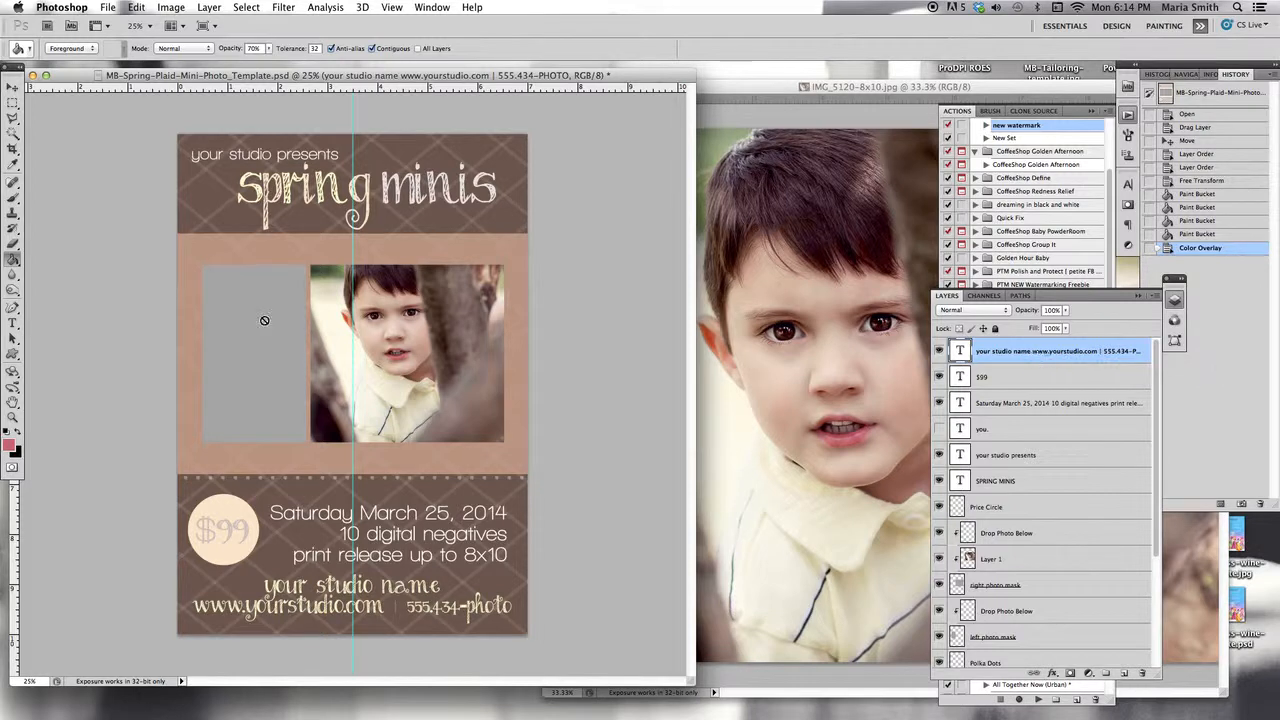
mouse_move(272, 307)
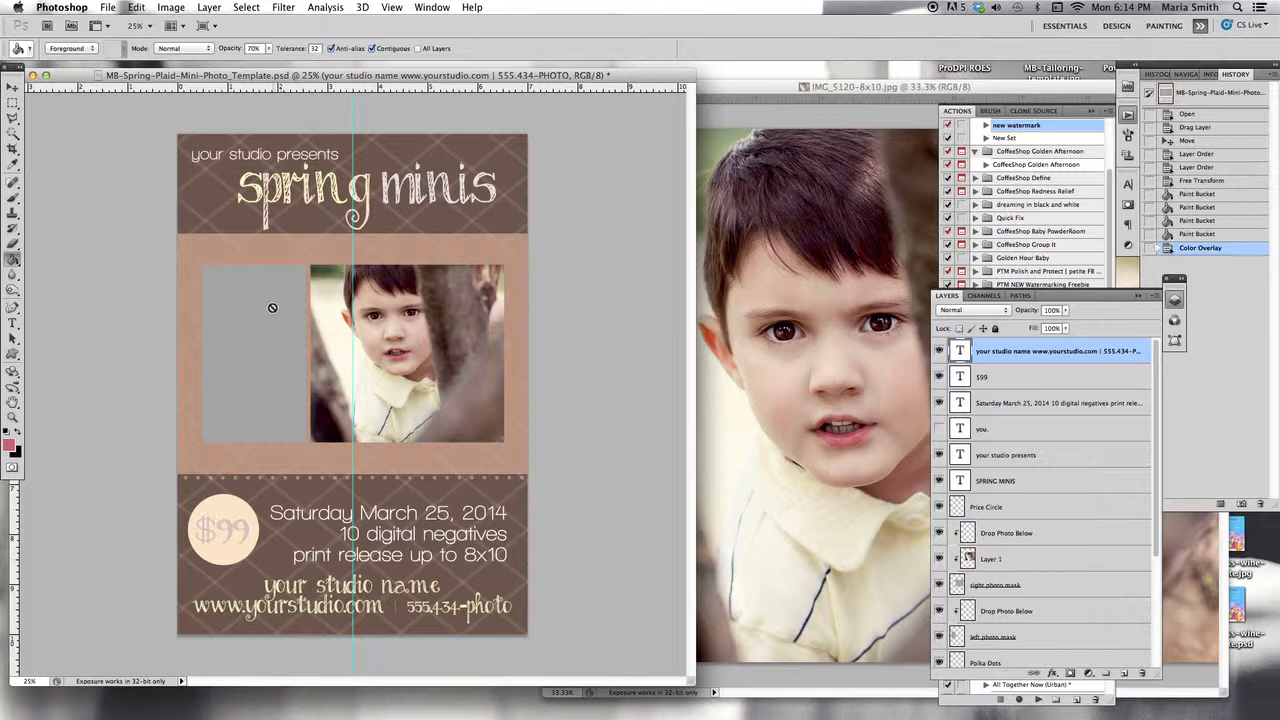